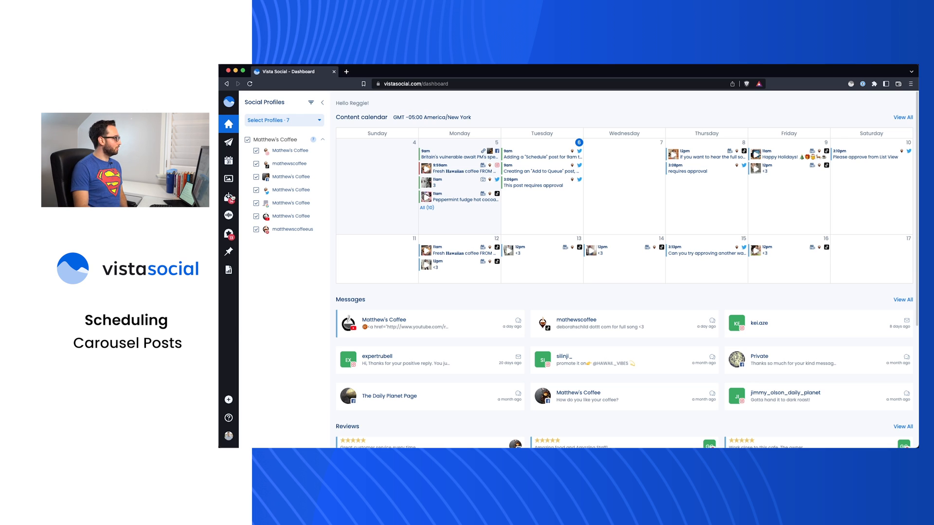
Step: Start a new post for two Matthew's Coffee profiles with three library images, previewed on Instagram
click(228, 178)
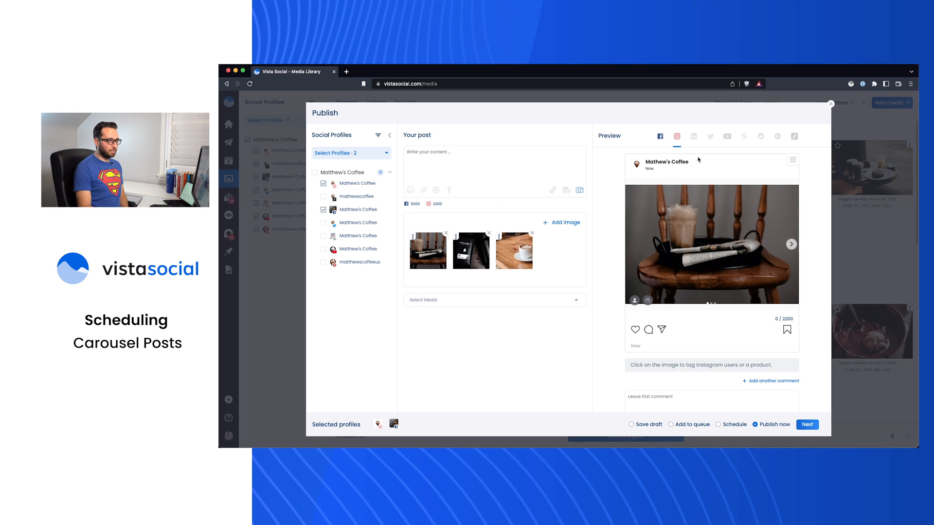
Step: Page the Instagram carousel preview forward twice to the third image, a latte
click(791, 245)
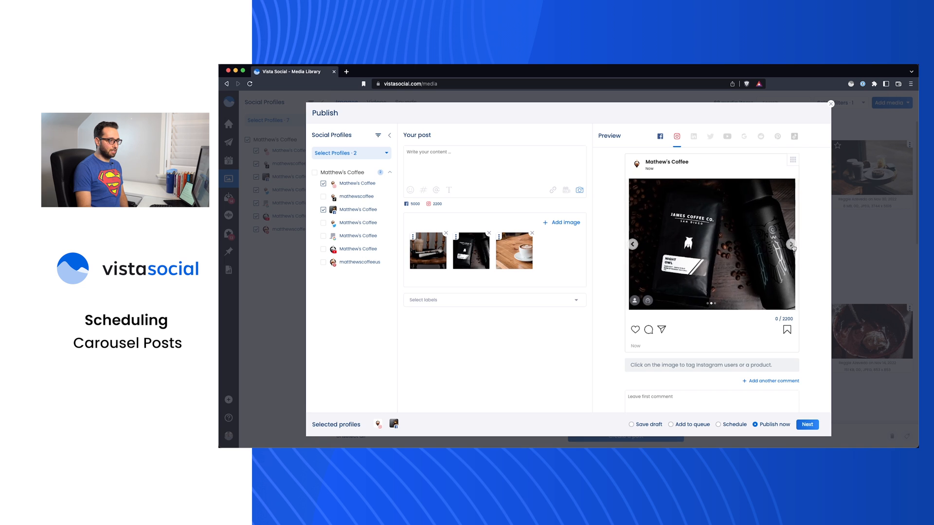
click(790, 244)
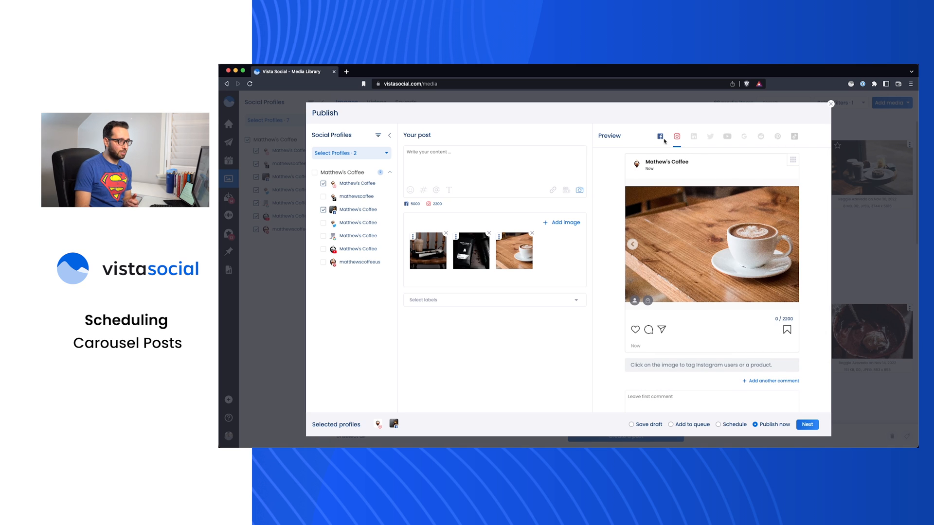
Step: Preview on Facebook and set Publish as to Carousel (pages only)
click(660, 136)
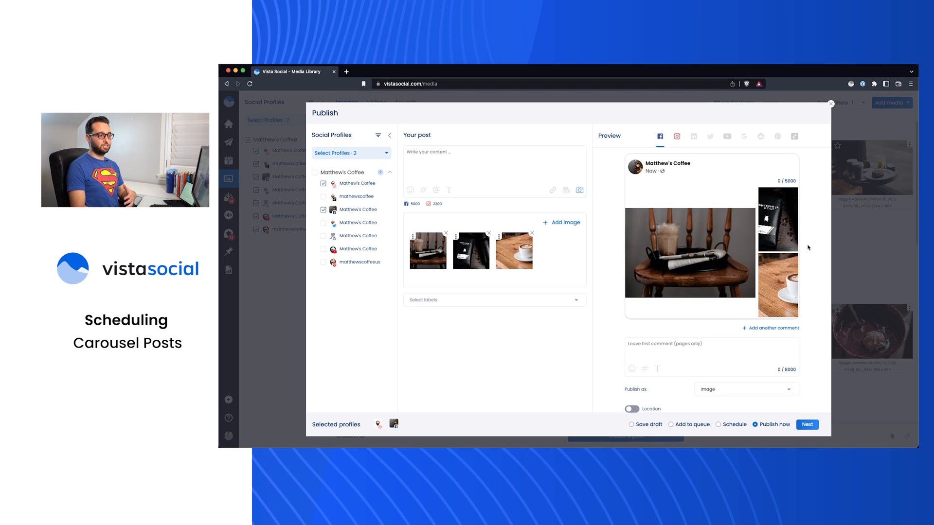
mouse_move(629, 398)
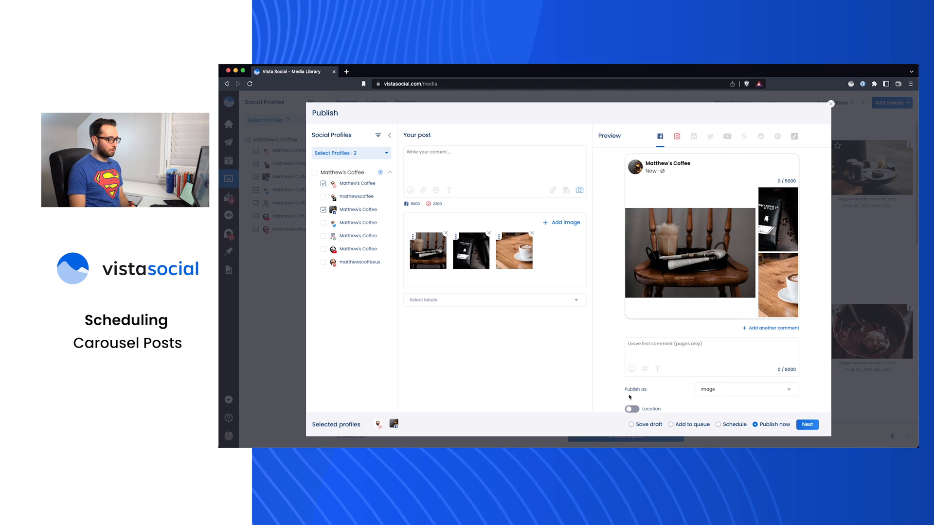
click(744, 389)
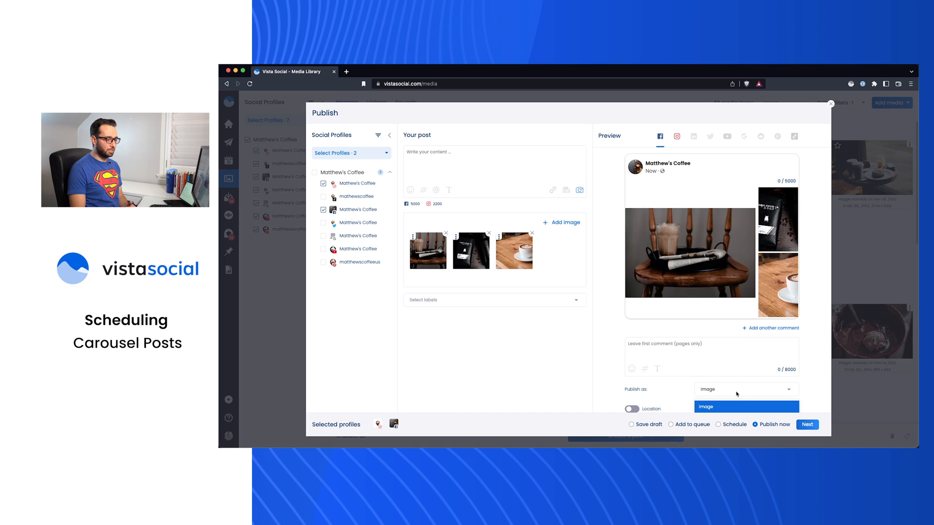
click(705, 406)
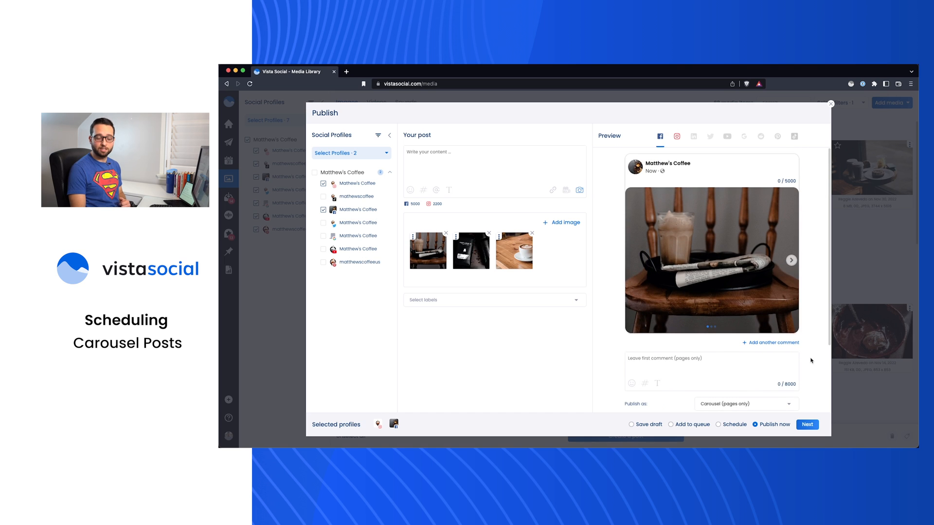
click(792, 261)
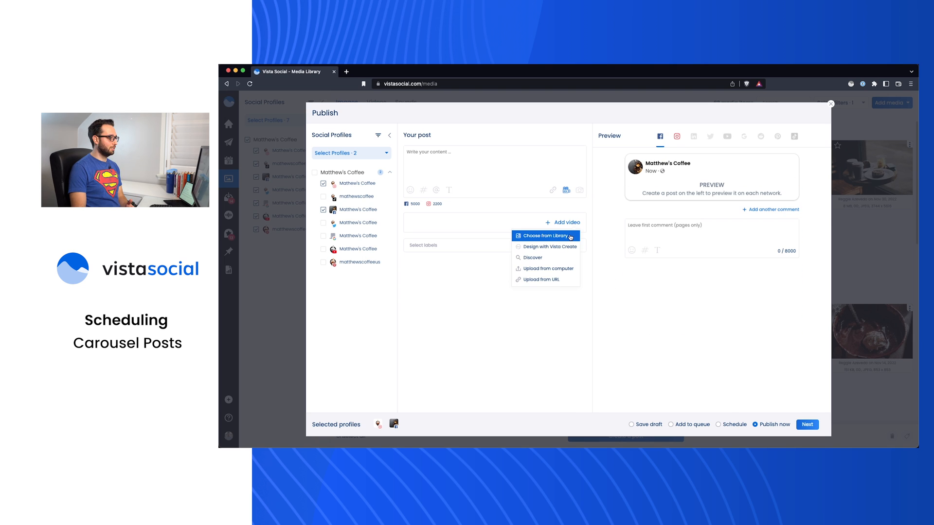
Step: Add three videos from the media library and preview them on Instagram
click(541, 236)
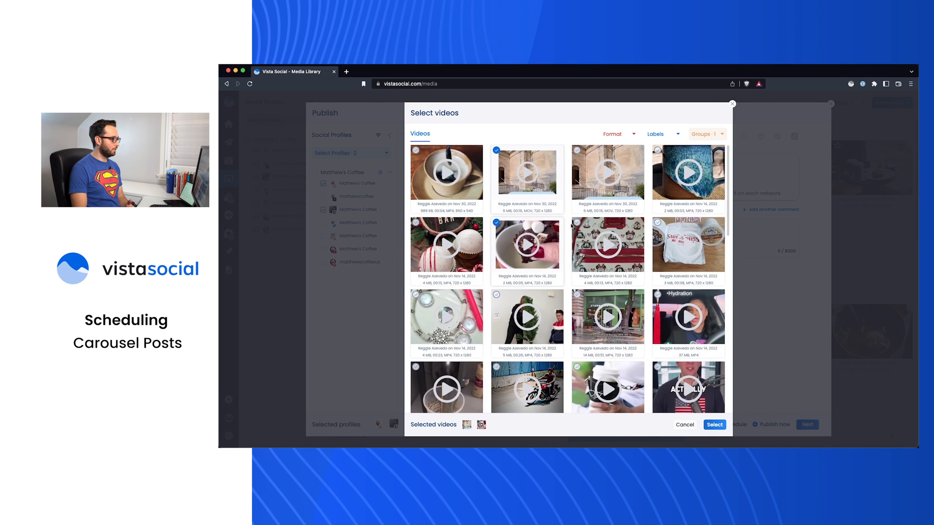
click(714, 424)
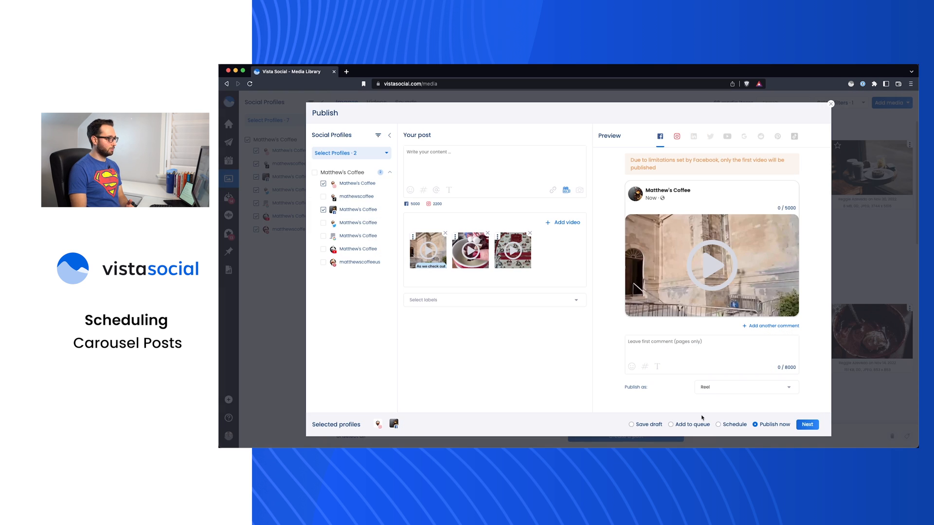
click(676, 136)
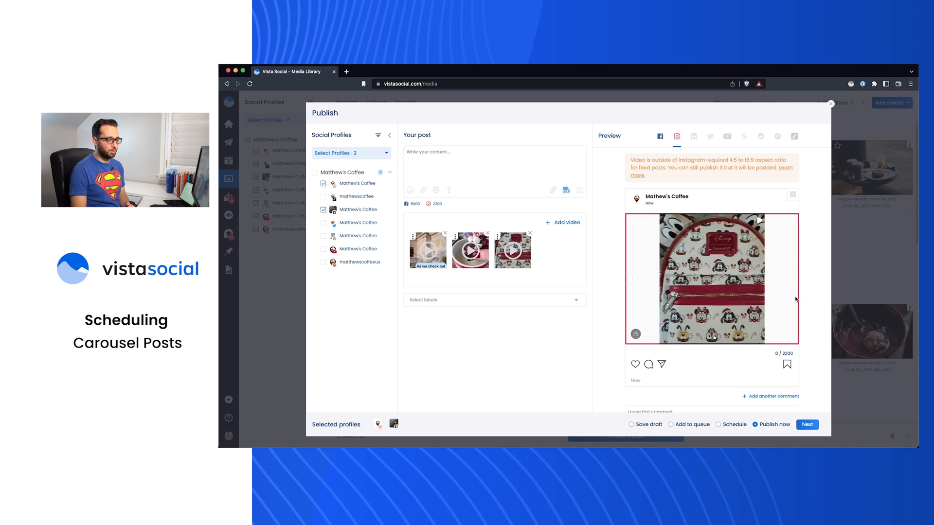